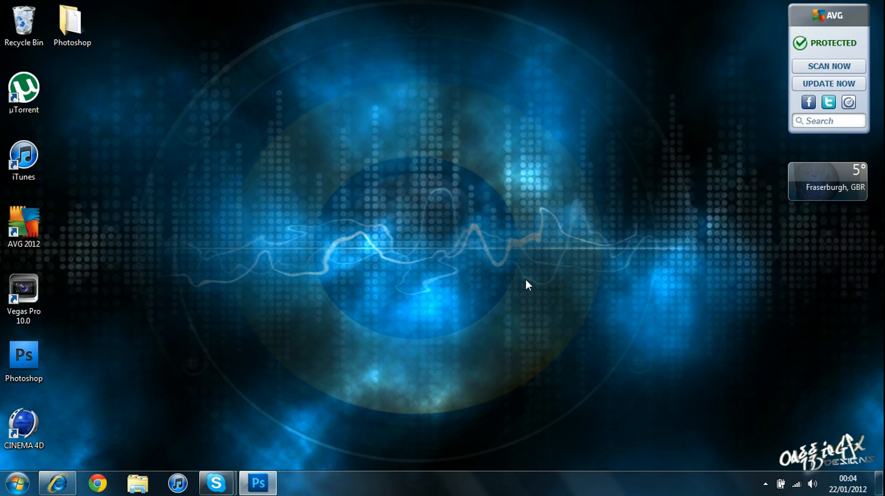
mouse_move(522, 288)
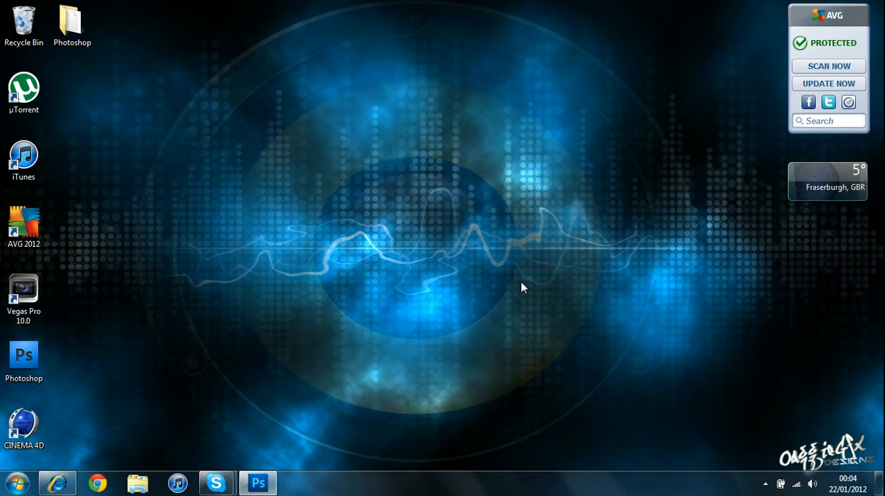
mouse_move(520, 291)
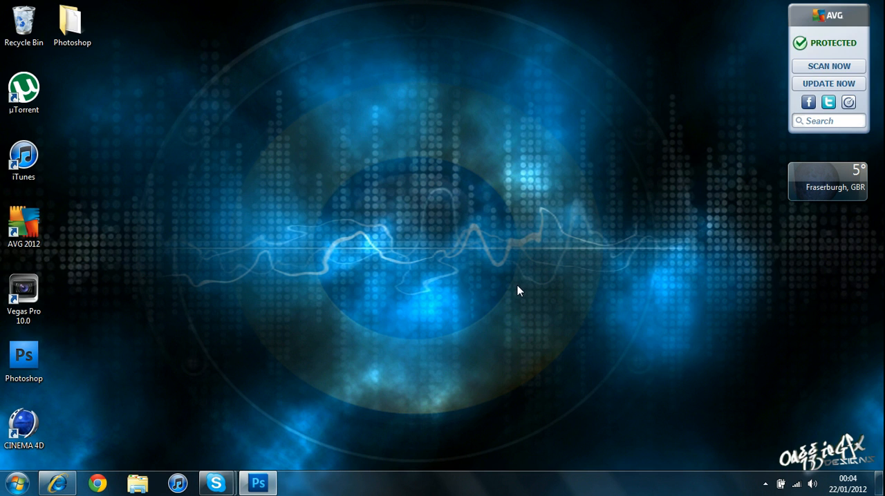
mouse_move(388, 360)
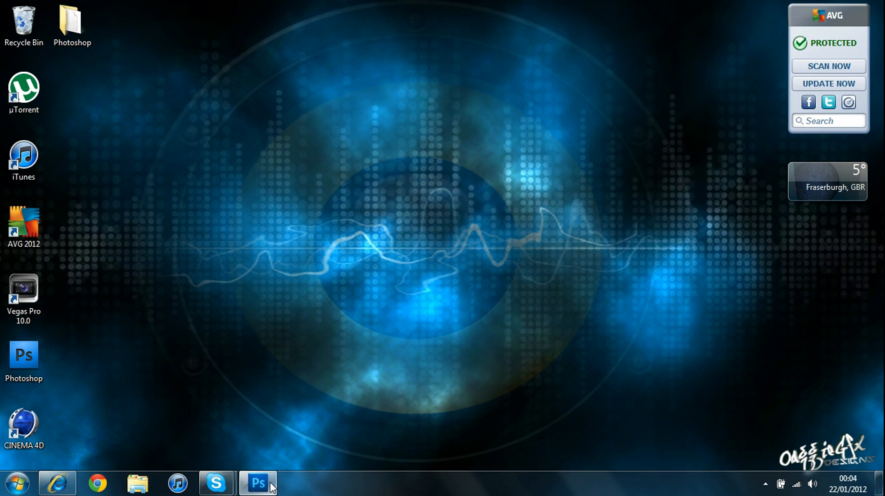
Step: Open the template '1.psd' from the YT Layout Templates folder
click(258, 483)
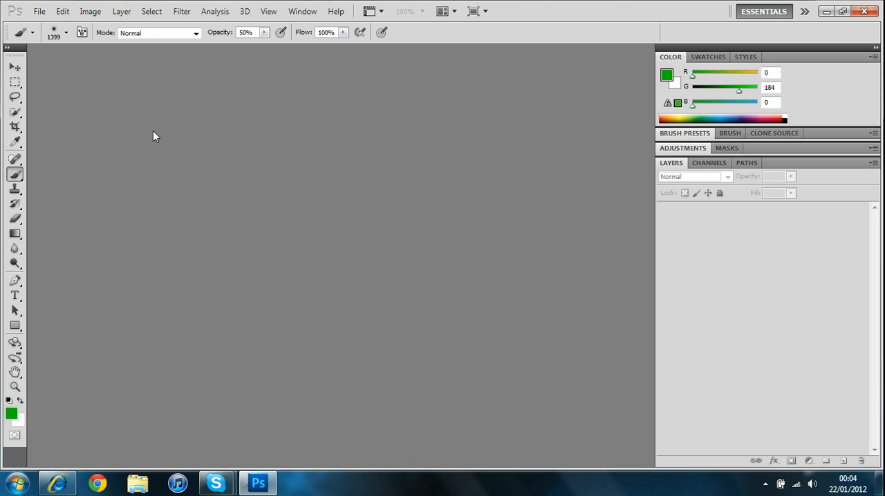
mouse_move(152, 132)
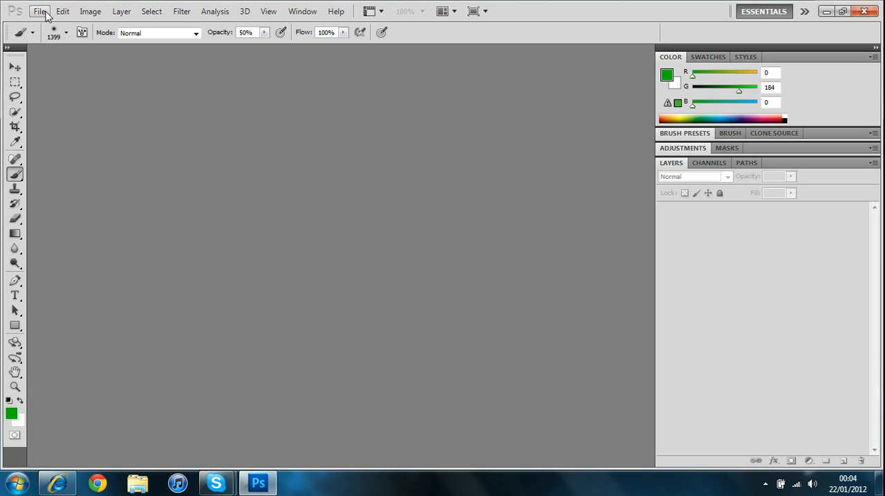
click(39, 11)
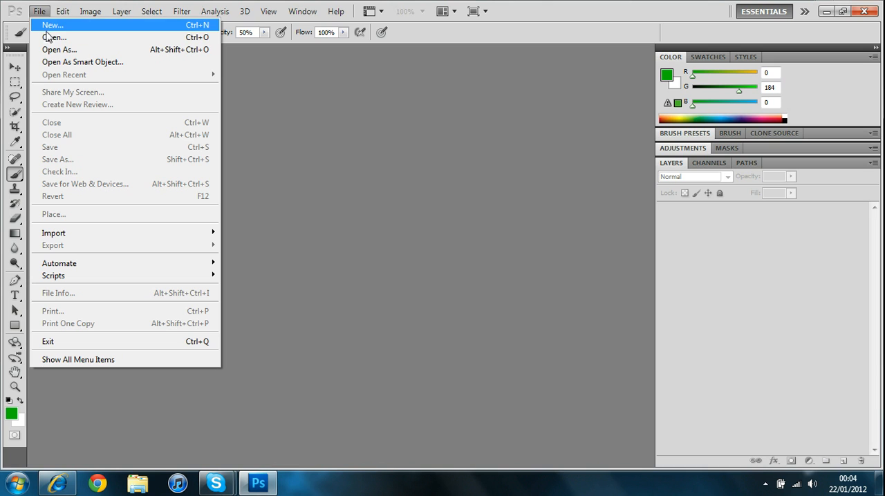
mouse_move(53, 36)
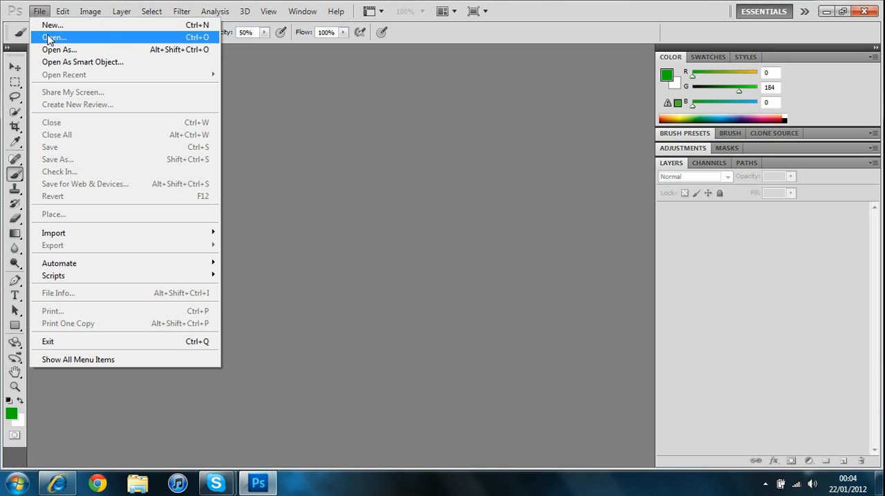
mouse_move(45, 17)
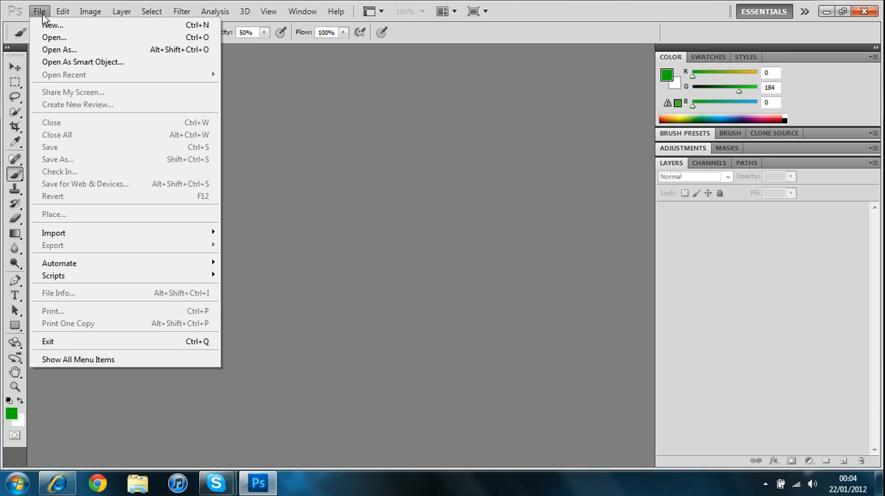
click(54, 37)
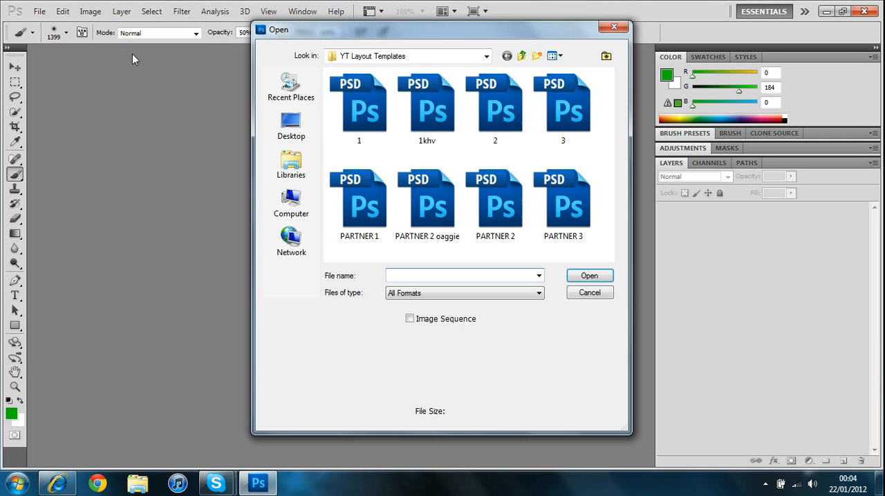
click(359, 107)
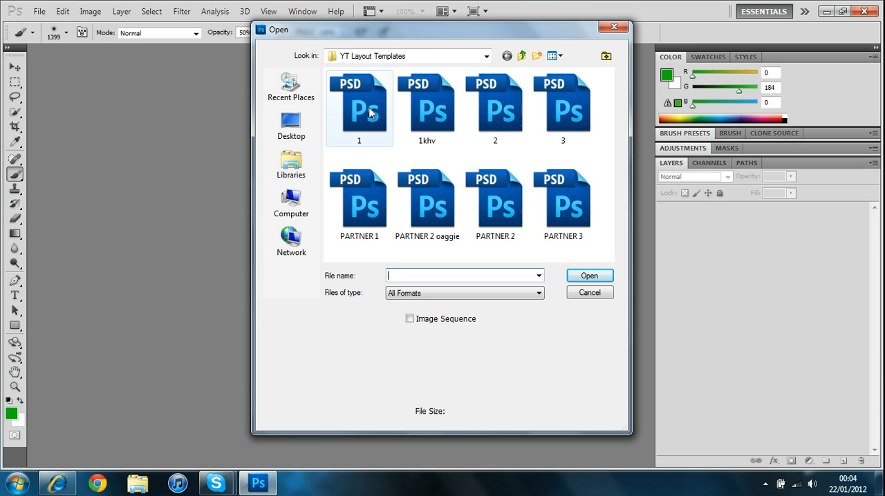
click(359, 111)
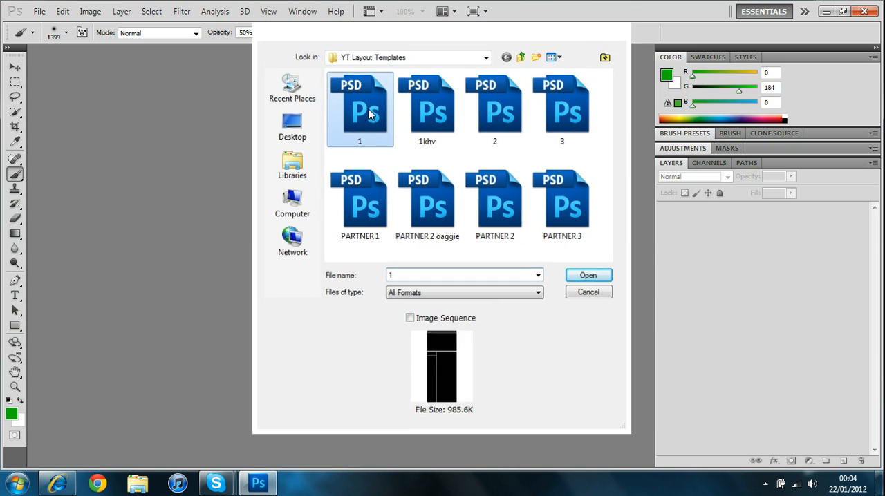
click(587, 275)
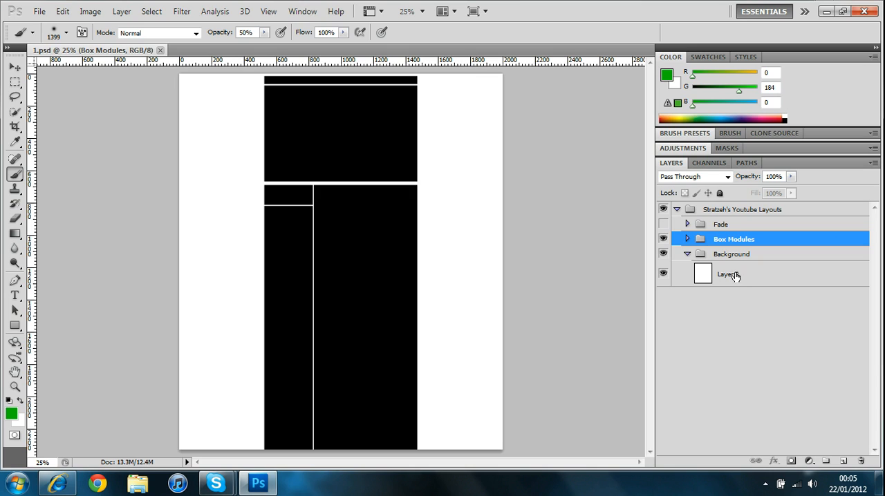
Step: Fill Layer 2 in the Background group with black and add empty Layer 3 above
click(729, 275)
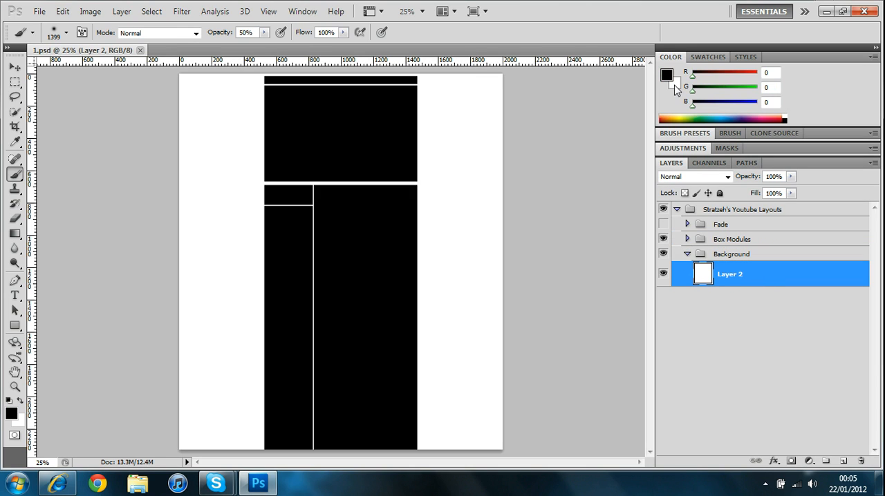
mouse_move(676, 88)
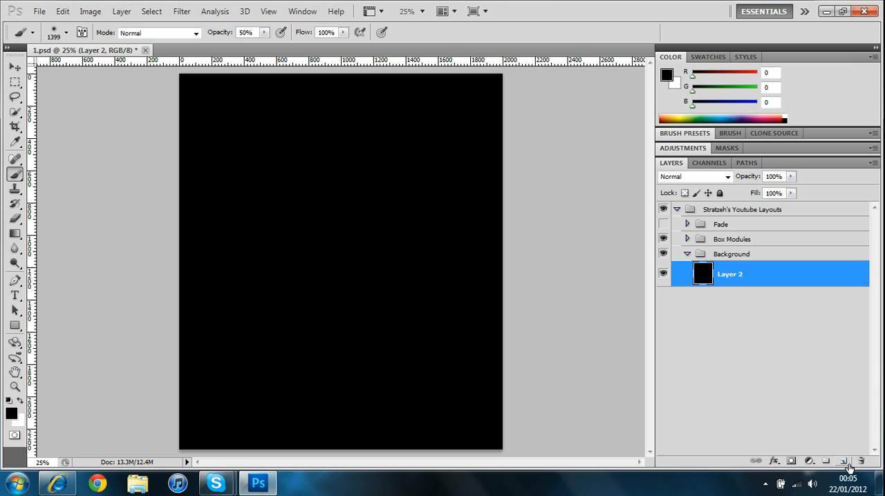
click(843, 461)
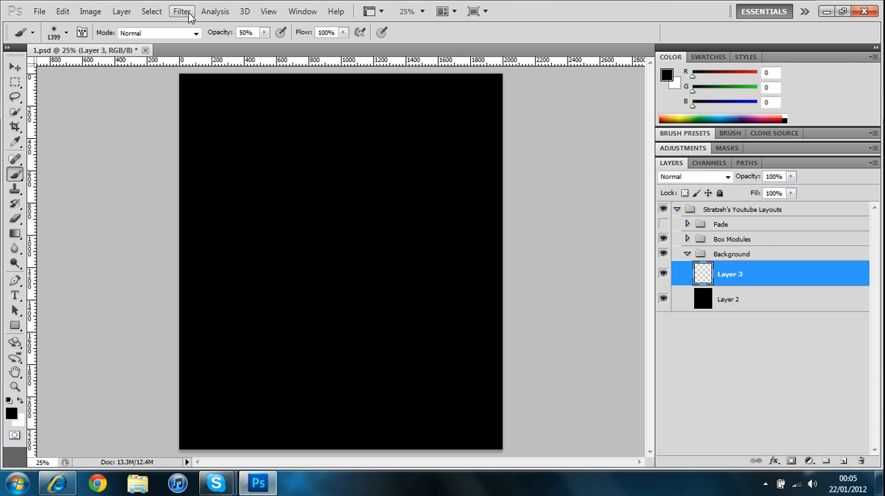
Step: Render clouds onto Layer 3 and open its blend mode choices
click(182, 12)
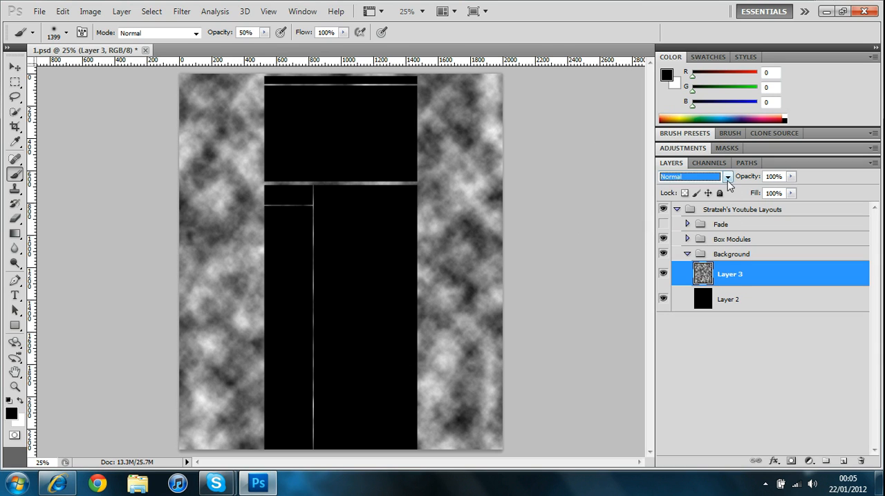
click(726, 176)
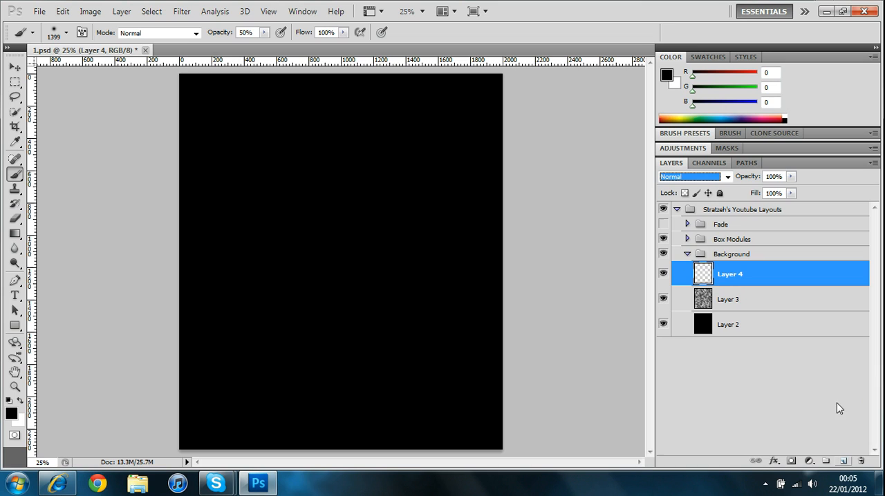
Step: Move Layer 4 beneath Layer 3 and set the foreground colour to green (G about 176)
click(728, 298)
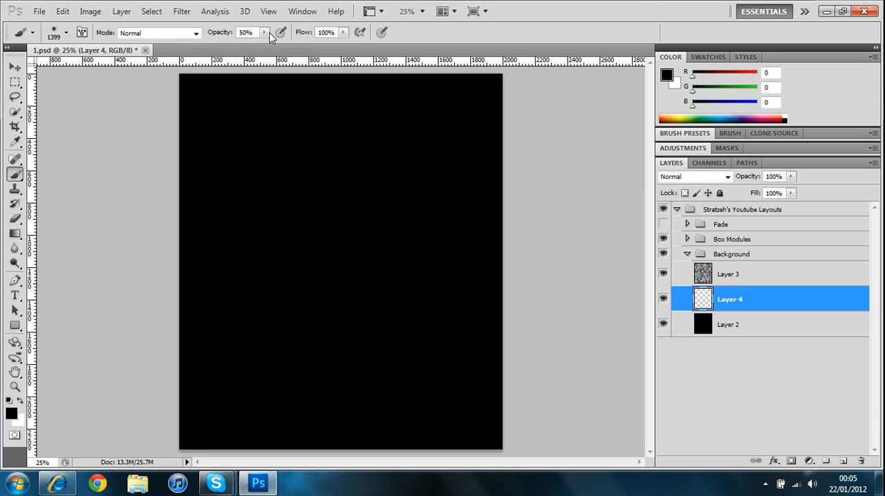
mouse_move(290, 61)
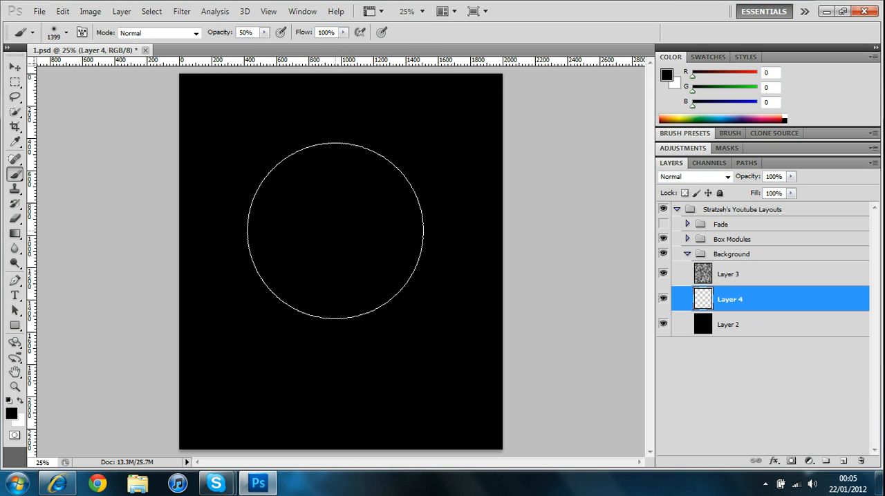
drag(692, 87, 738, 87)
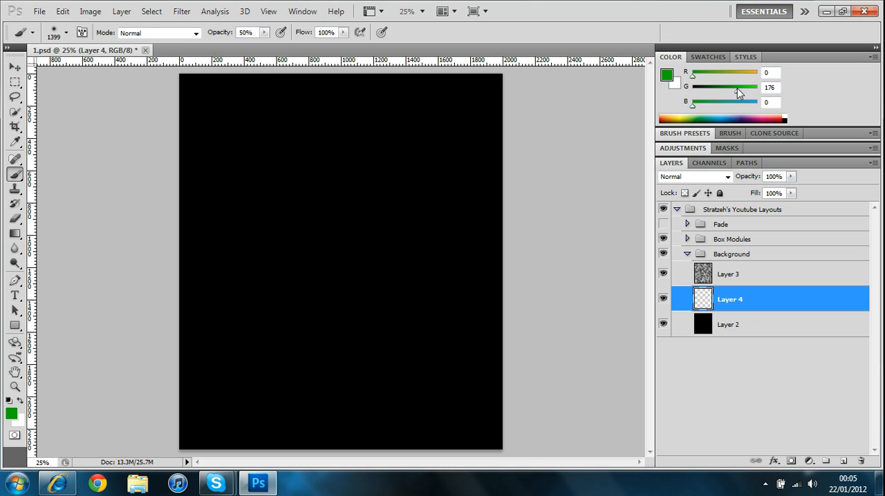
Step: Refine the foreground green to G 189 for painting smoke on Layer 4
drag(754, 87, 742, 87)
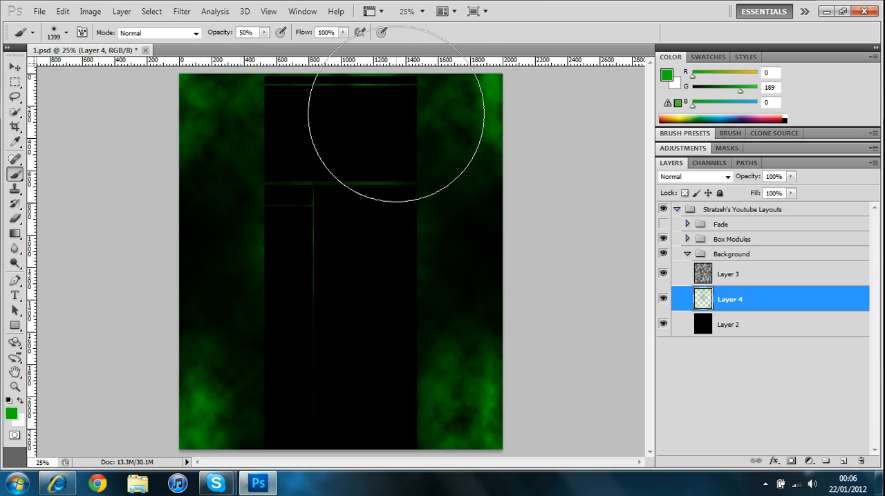
mouse_move(543, 245)
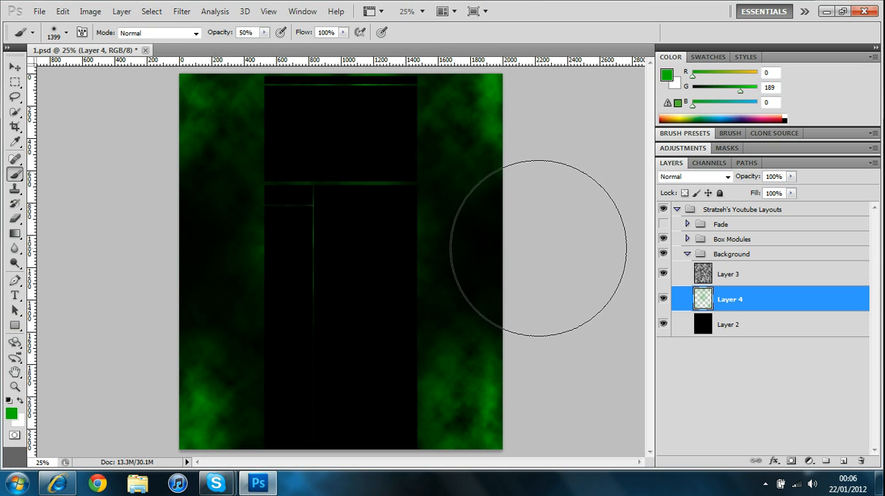
mouse_move(134, 249)
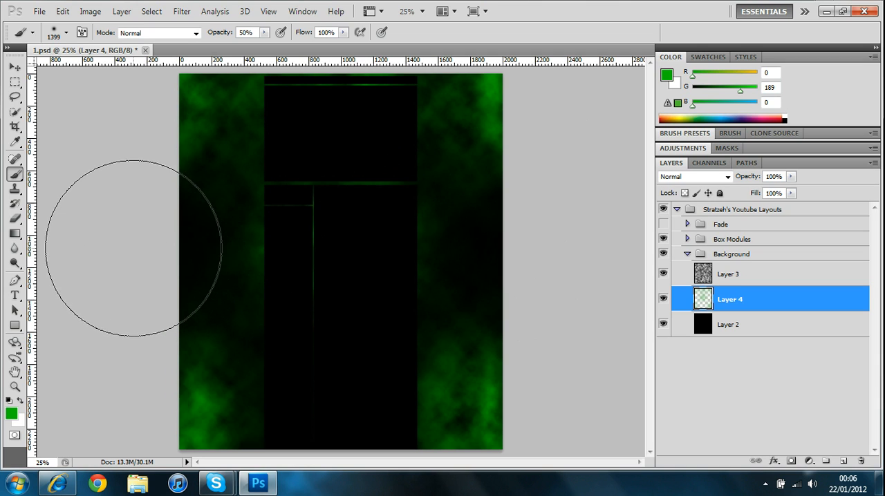